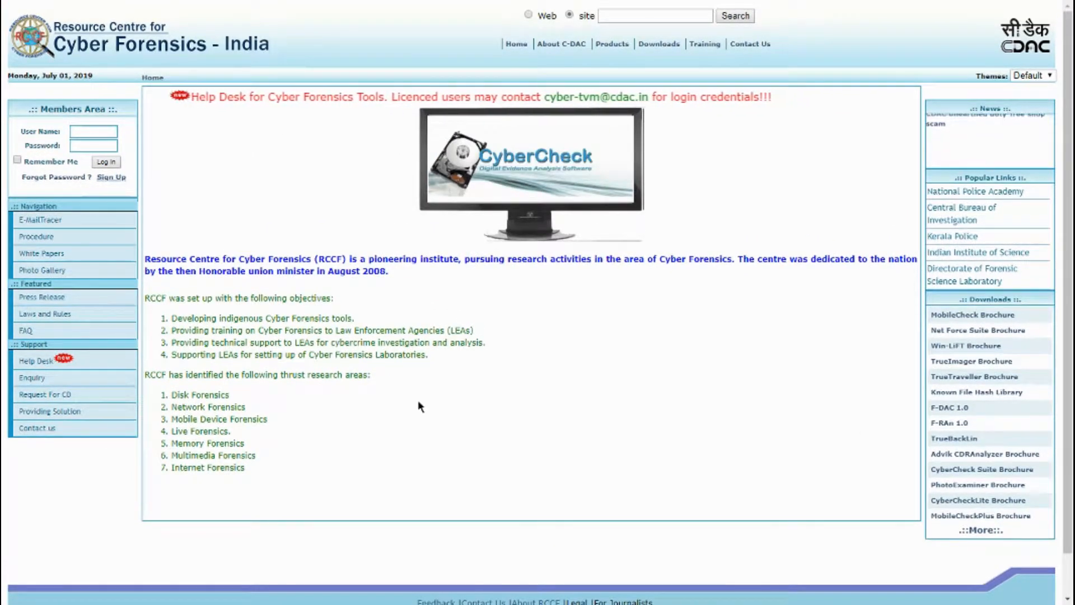
- Send a test message to your own Gmail address with subject 'random' and nonsense body text
scroll("down", 3)
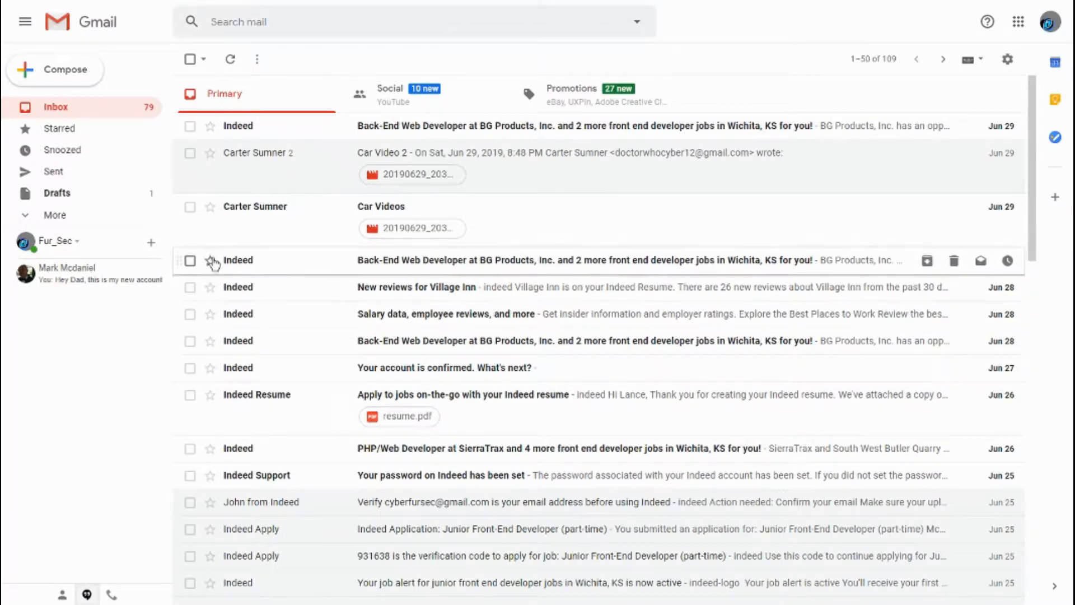
mouse_move(322, 313)
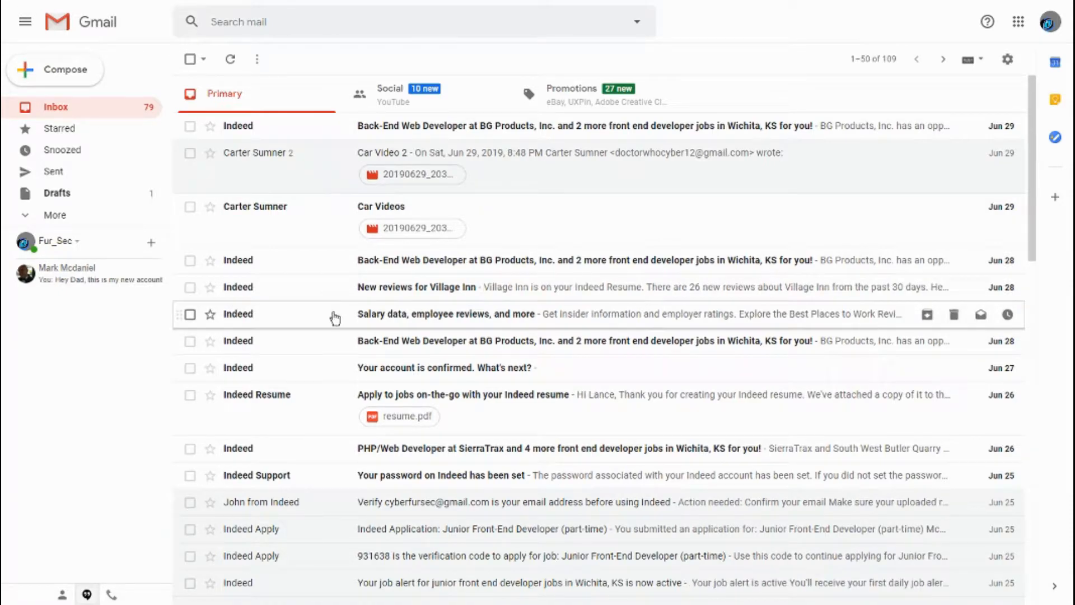
scroll("down", 3)
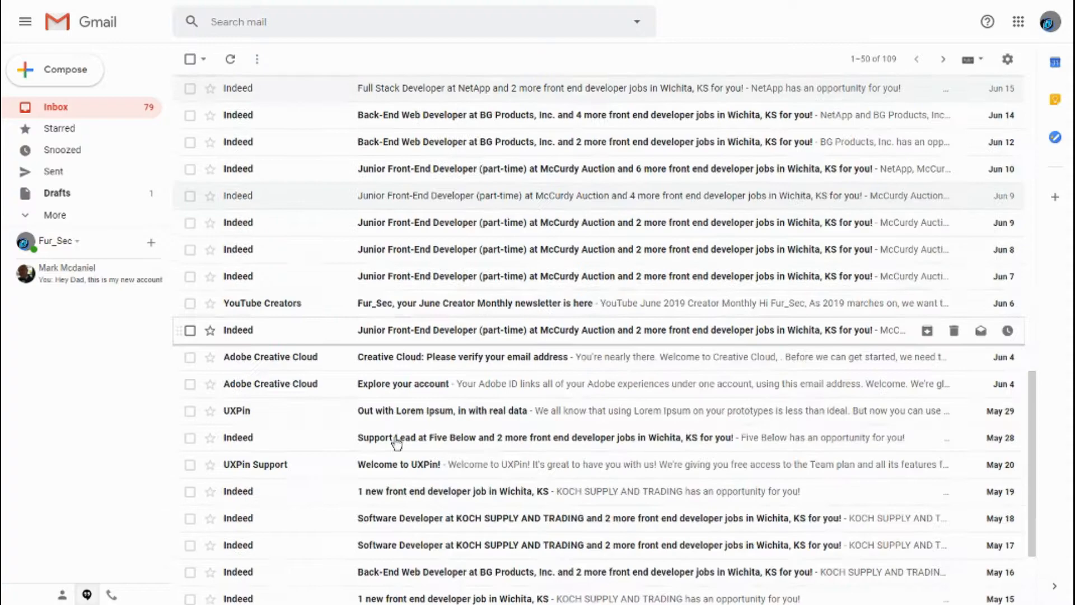
scroll("down", 3)
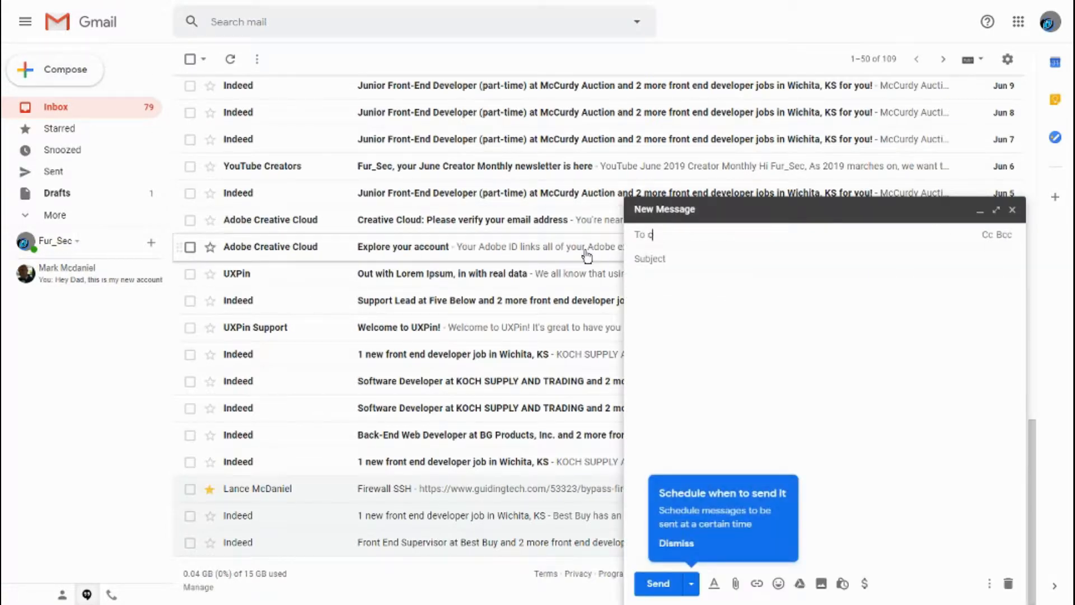
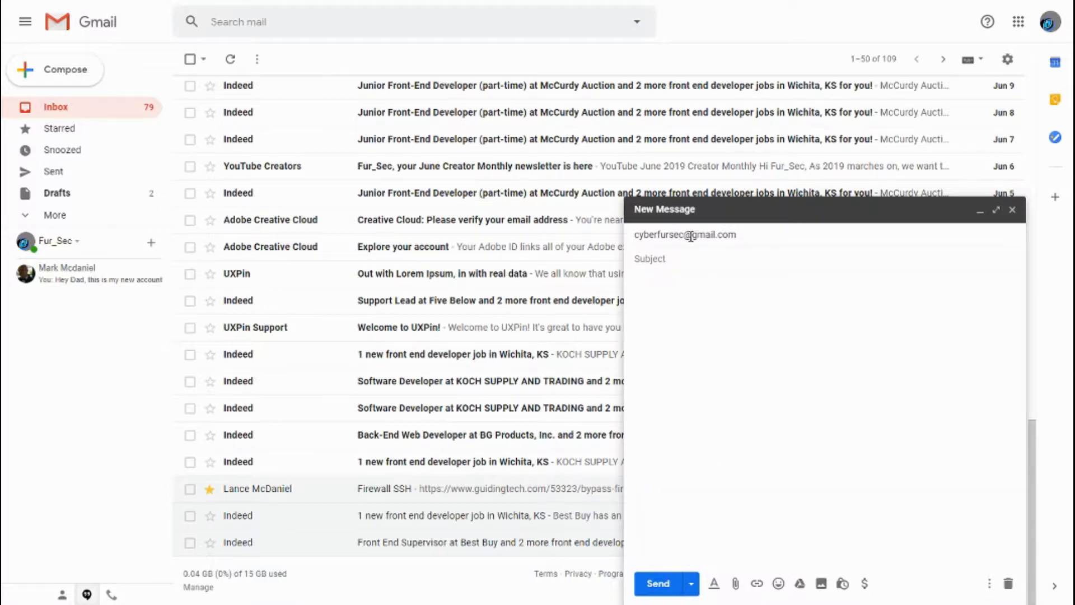
type("re")
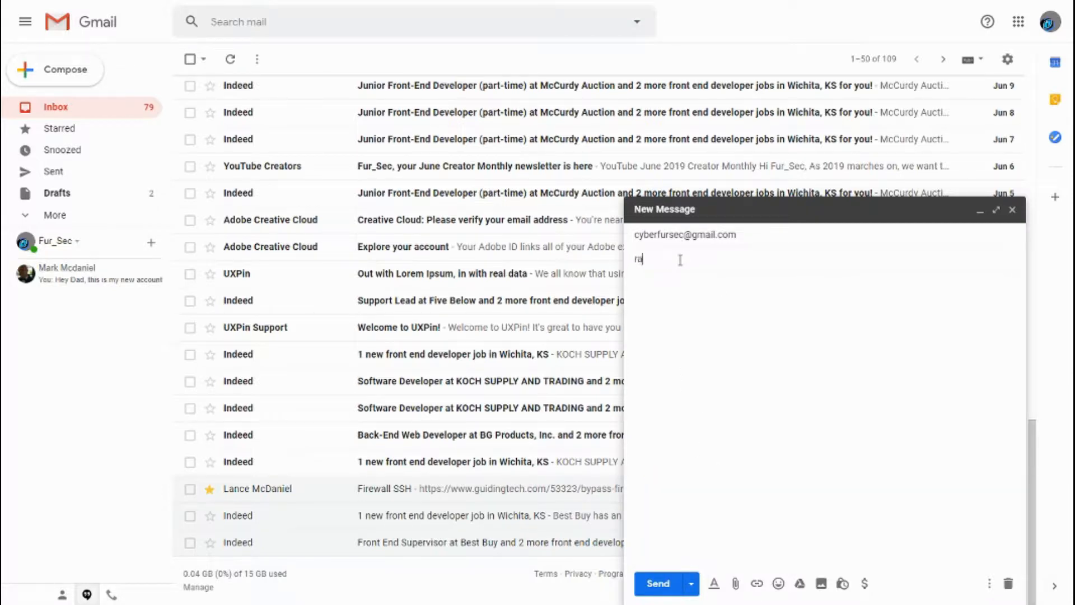
type("dasdafgiys")
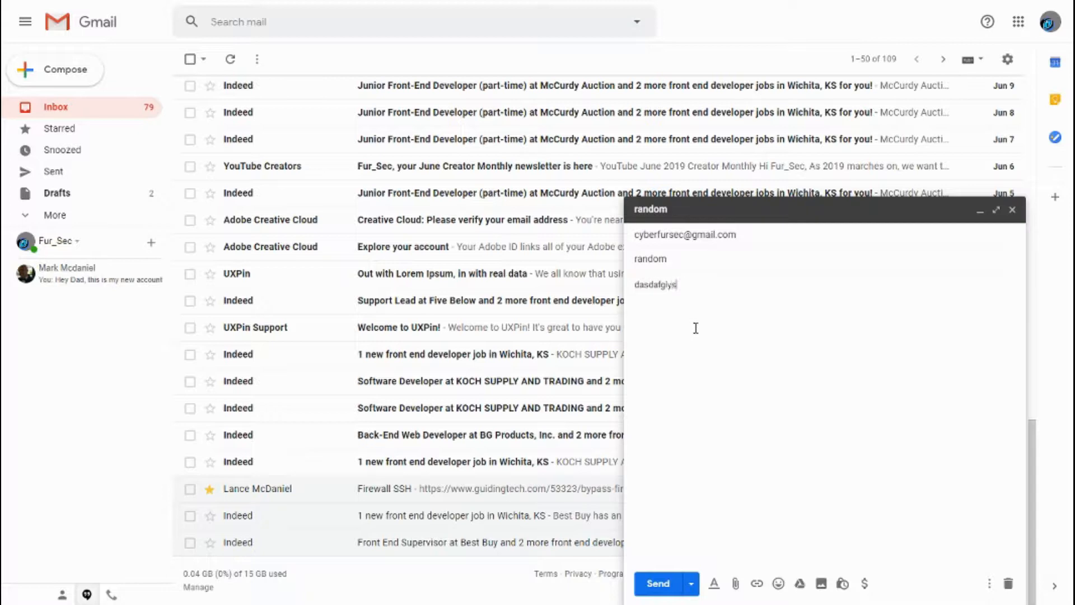
type("fbseuowfbwofiue")
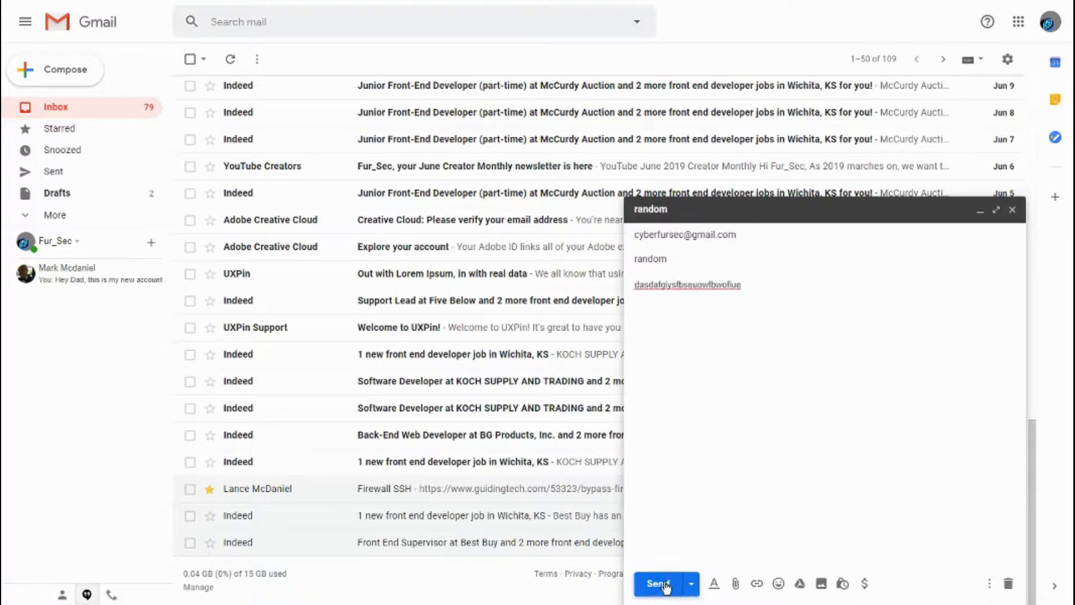
left_click(658, 584)
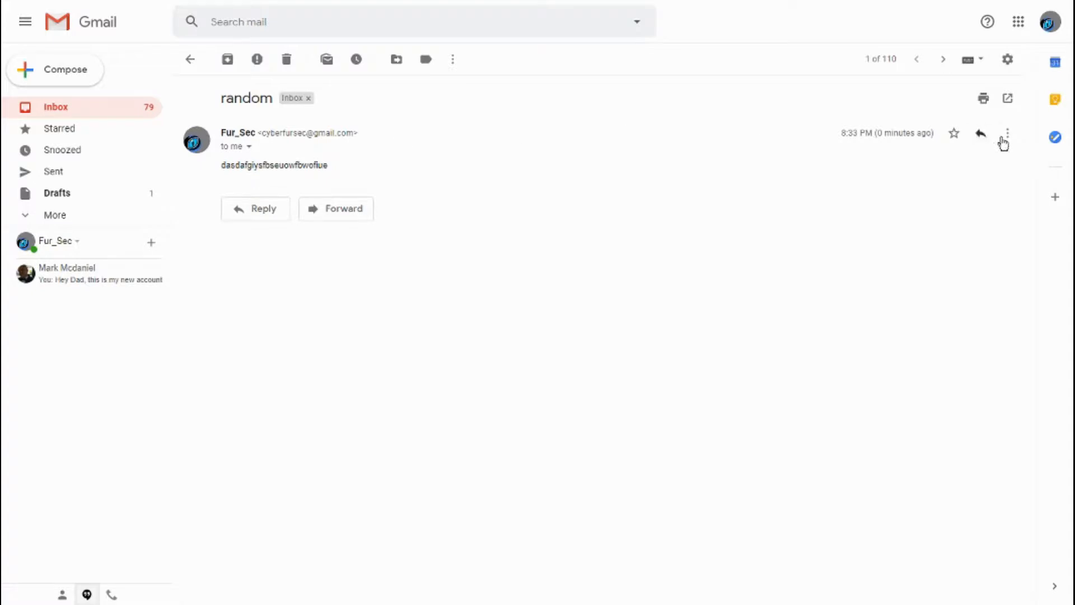
- Show the original source of the 'random' message and copy its raw header
left_click(1007, 133)
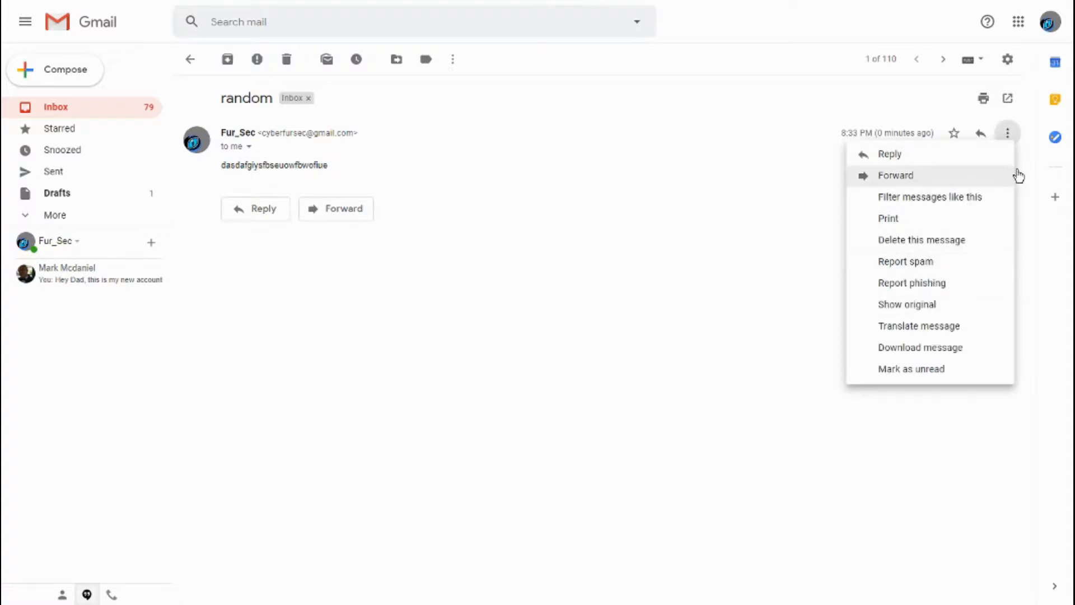
left_click(1007, 132)
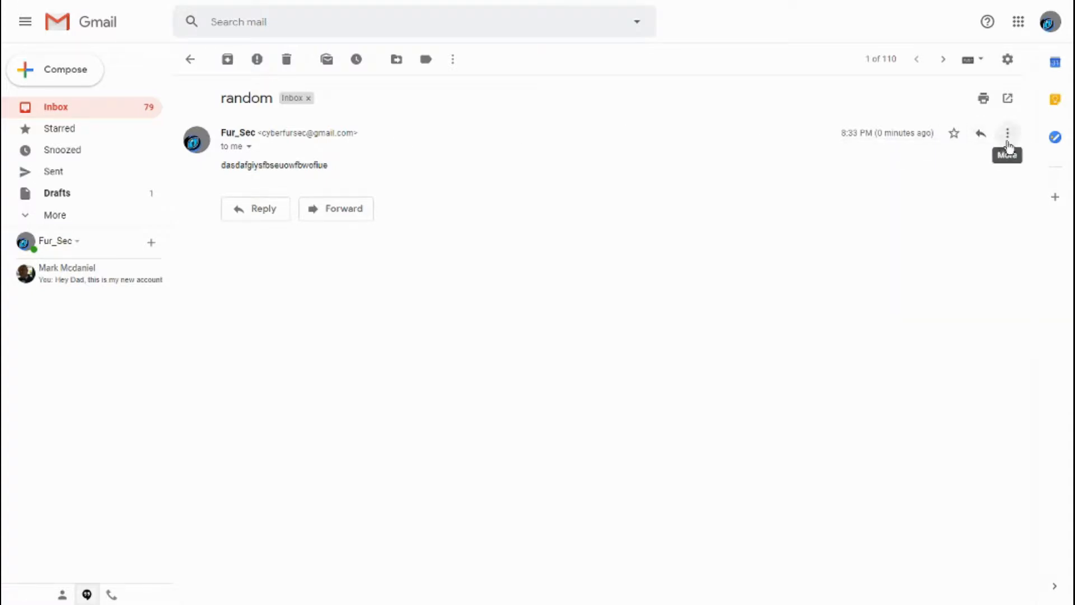
left_click(1007, 133)
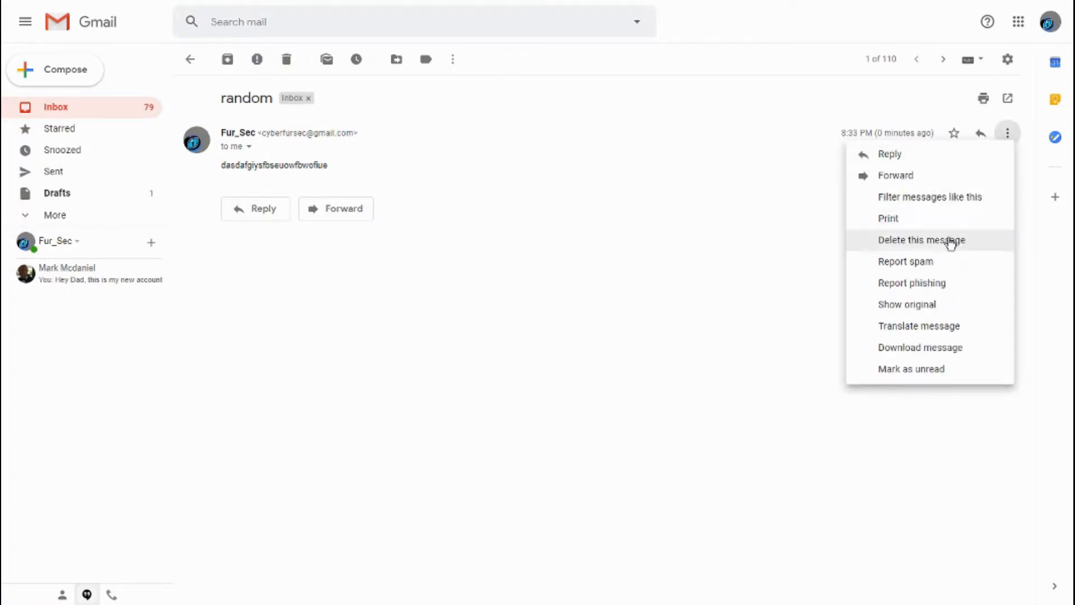
left_click(906, 303)
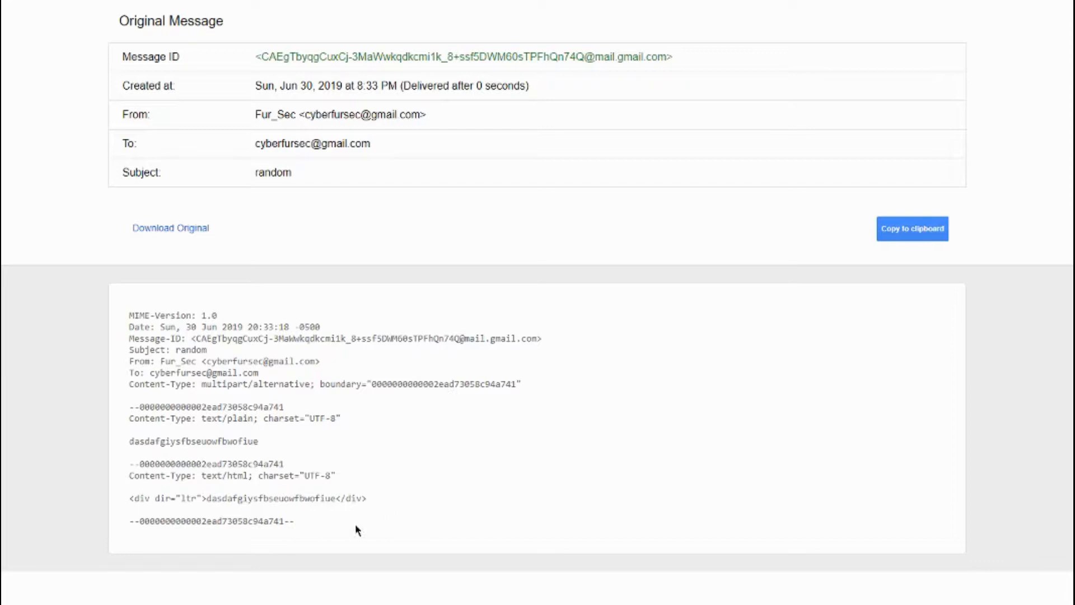
right_click(355, 529)
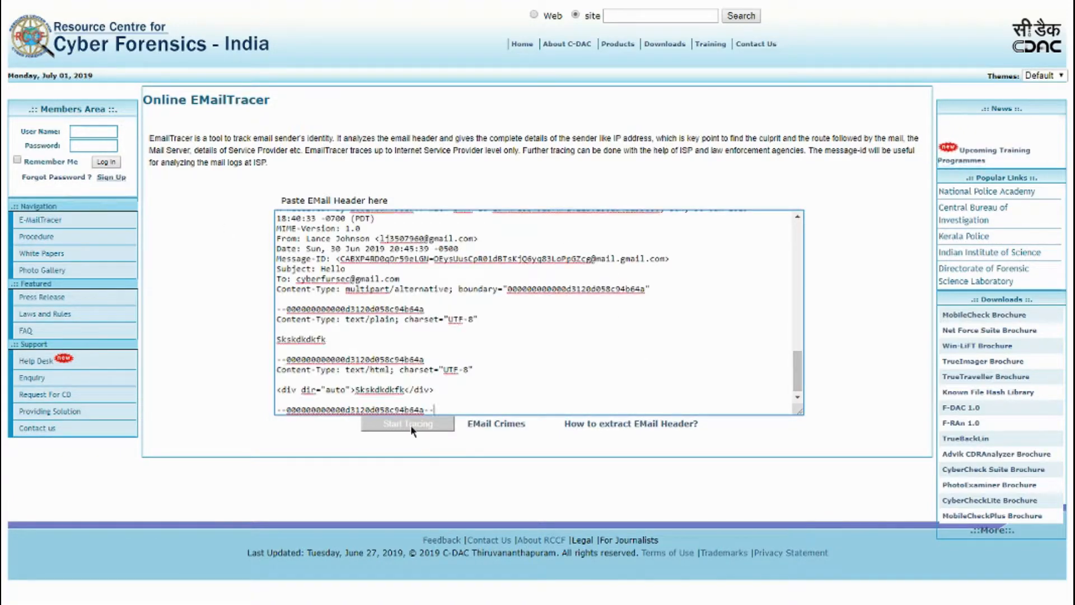
- Start tracing the pasted header to reveal origin IP 209.85.220.41, Google ISP and mail path
left_click(407, 424)
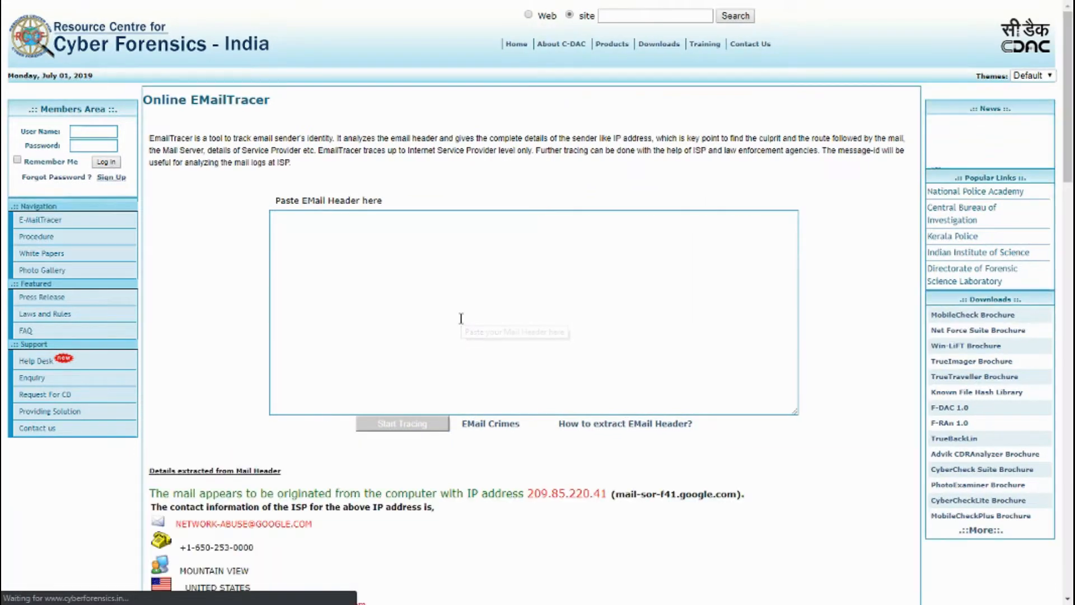
scroll("down", 3)
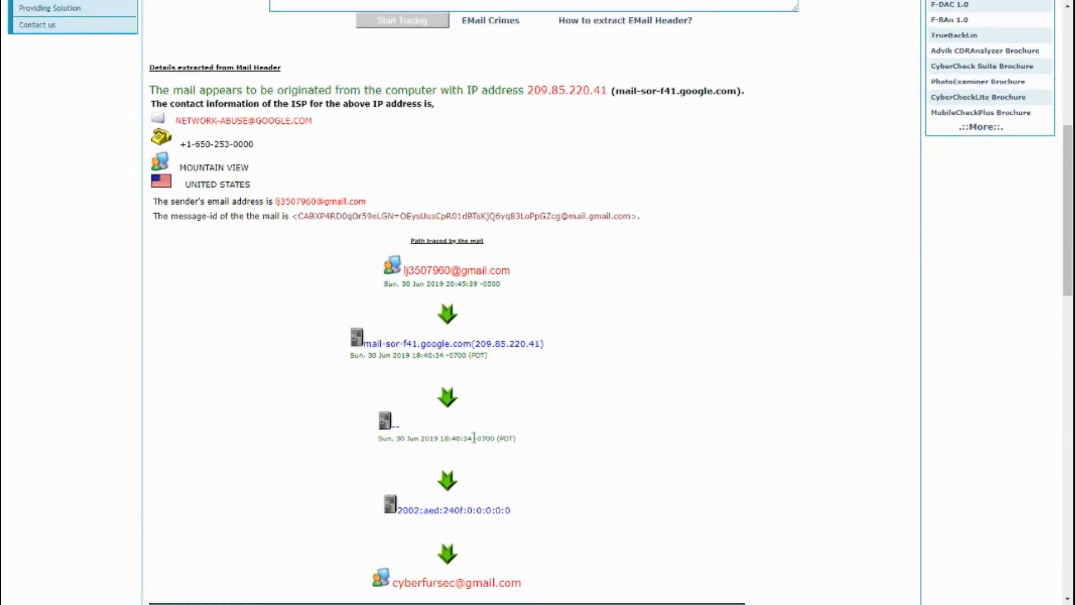
scroll("down", 3)
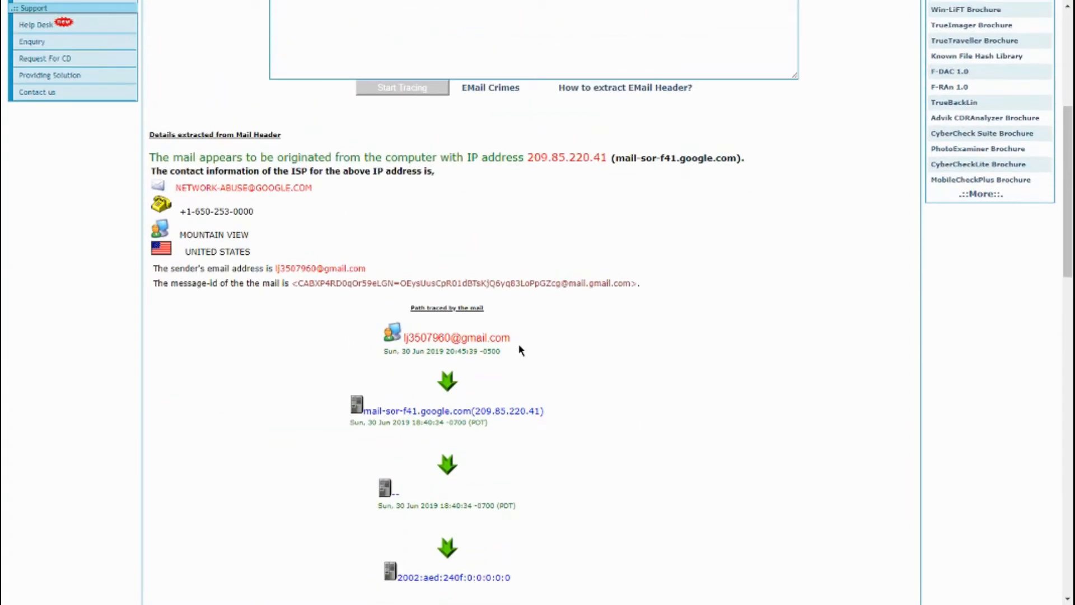
mouse_move(613, 457)
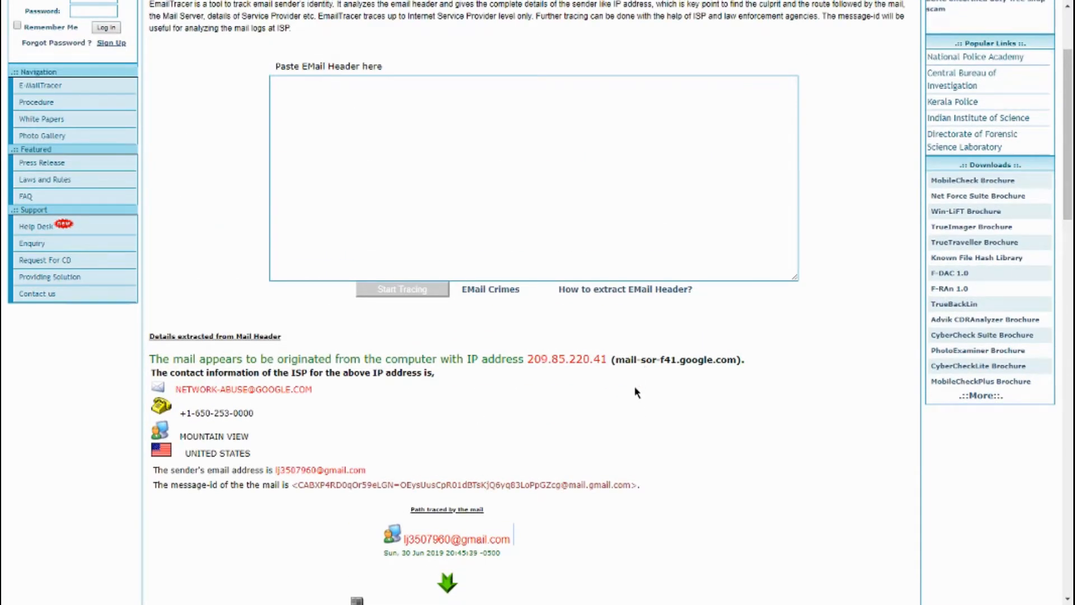
scroll("down", 3)
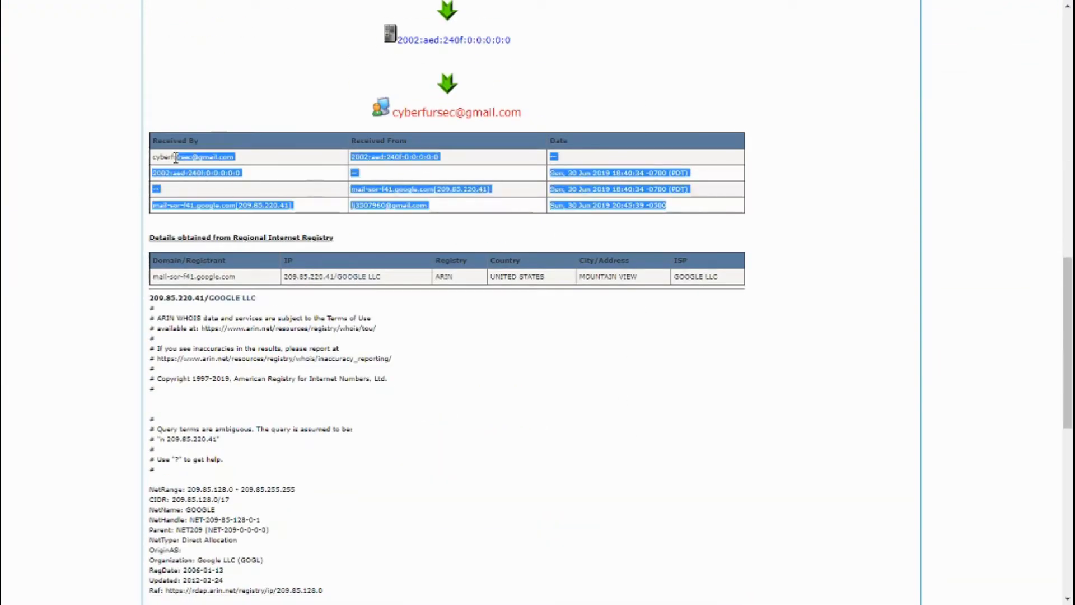
left_click(468, 140)
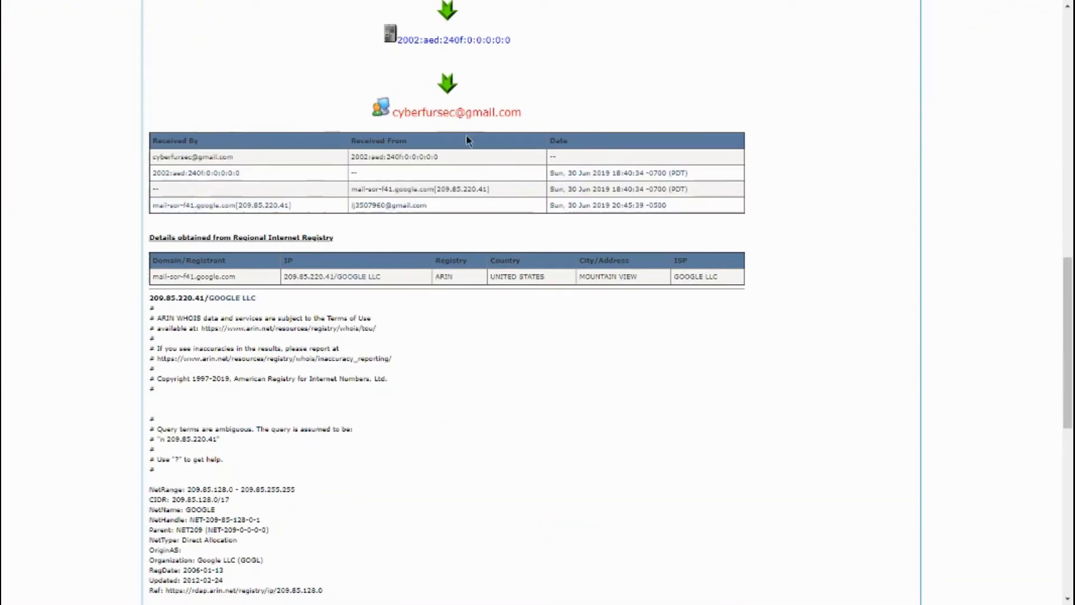
scroll("down", 3)
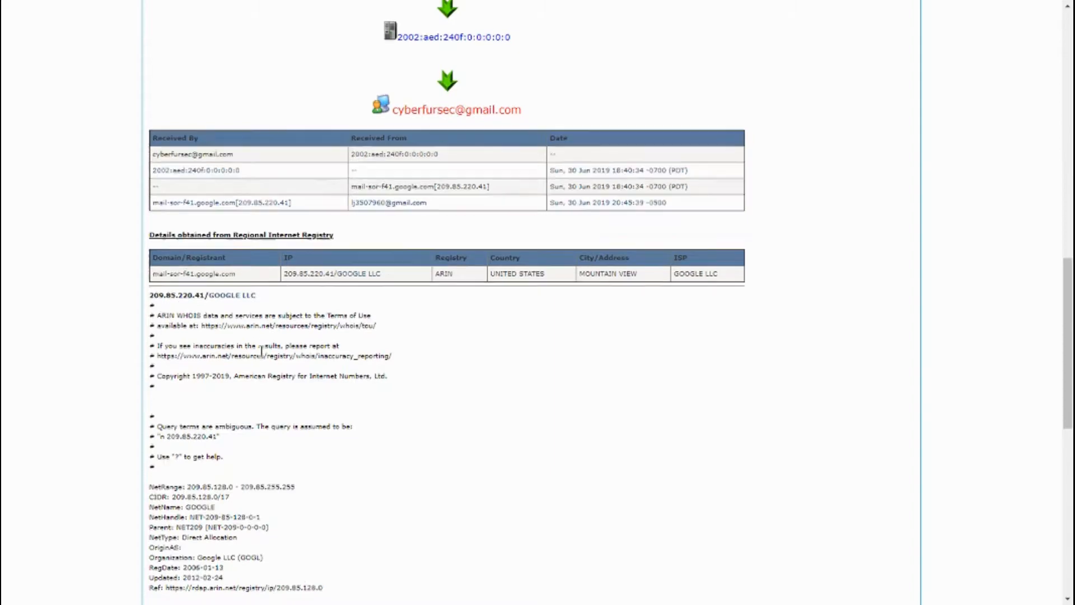
scroll("down", 3)
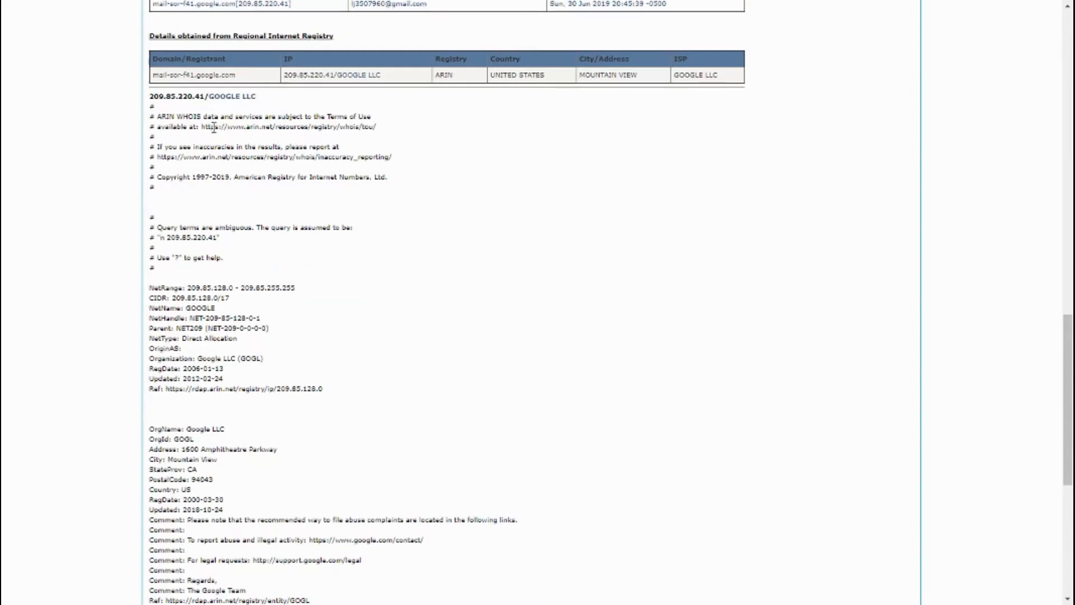
scroll("down", 3)
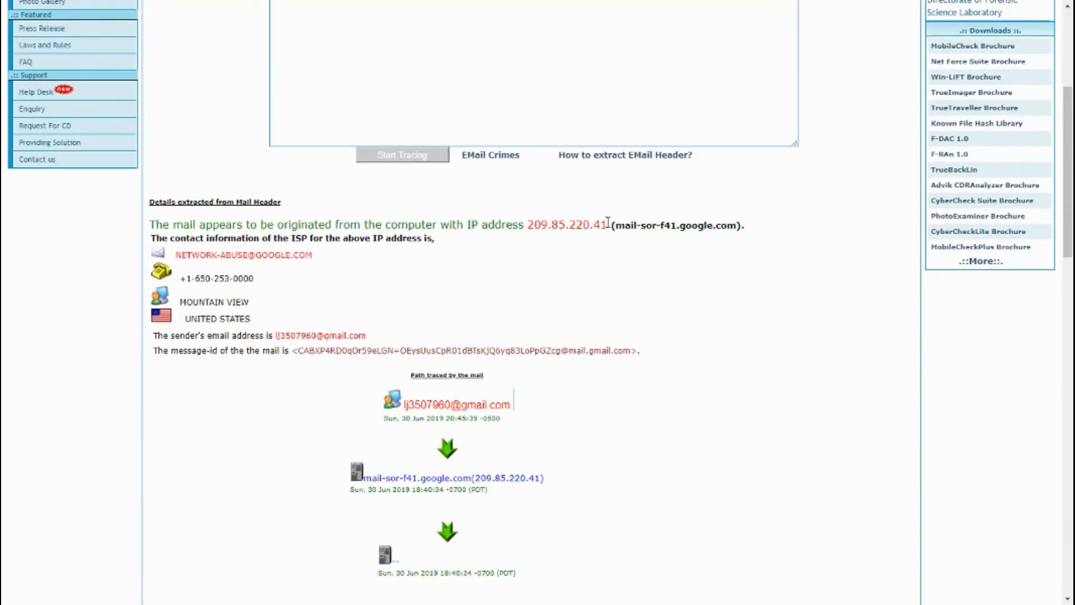
- Select the origin IP address 209.85.220.41 in the trace results
scroll("down", 3)
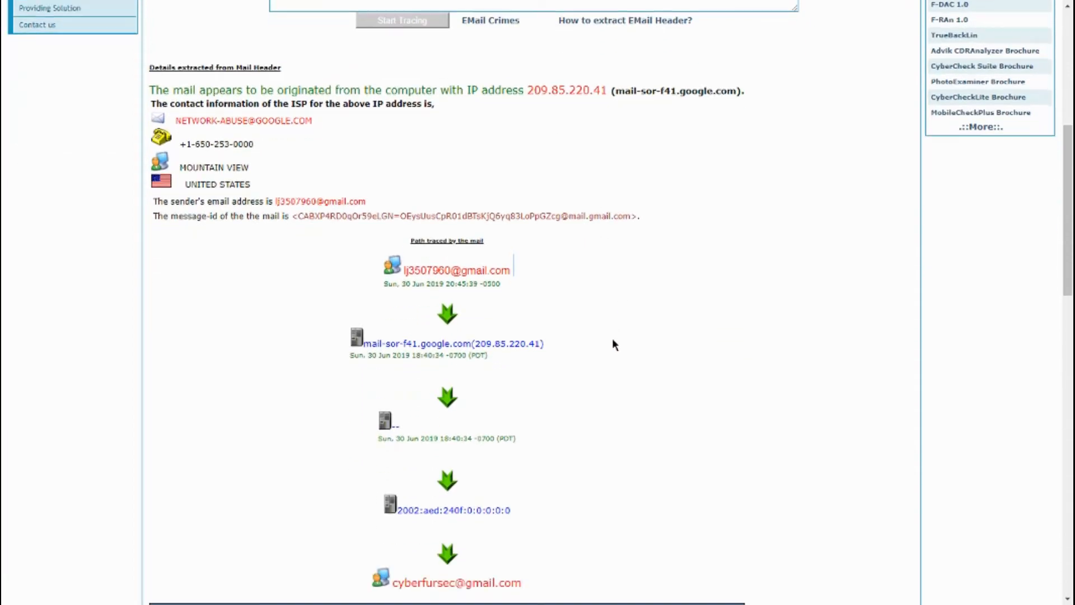
mouse_move(525, 425)
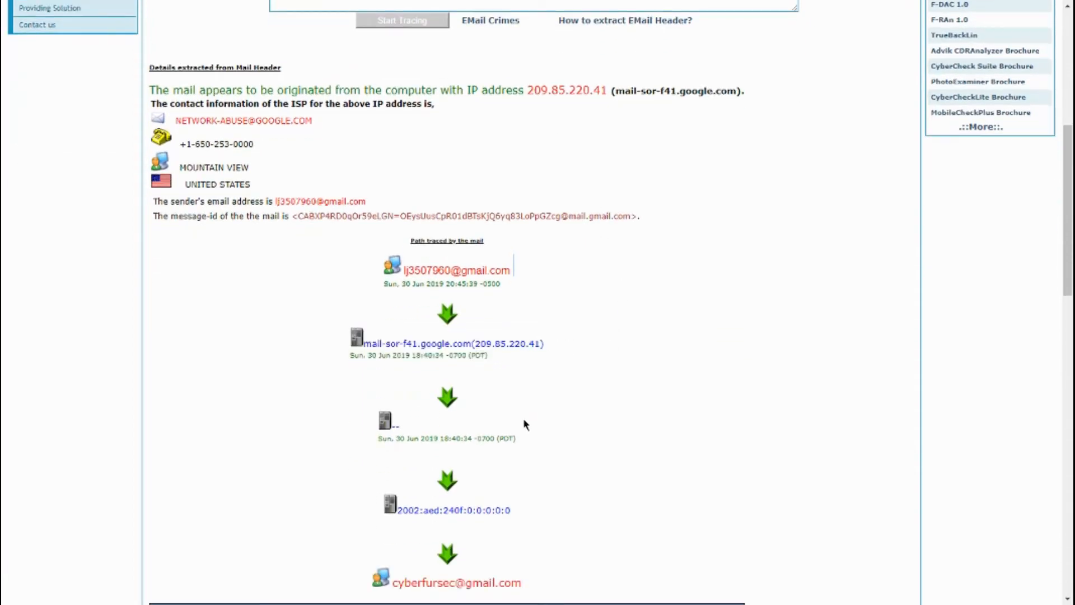
scroll("down", 3)
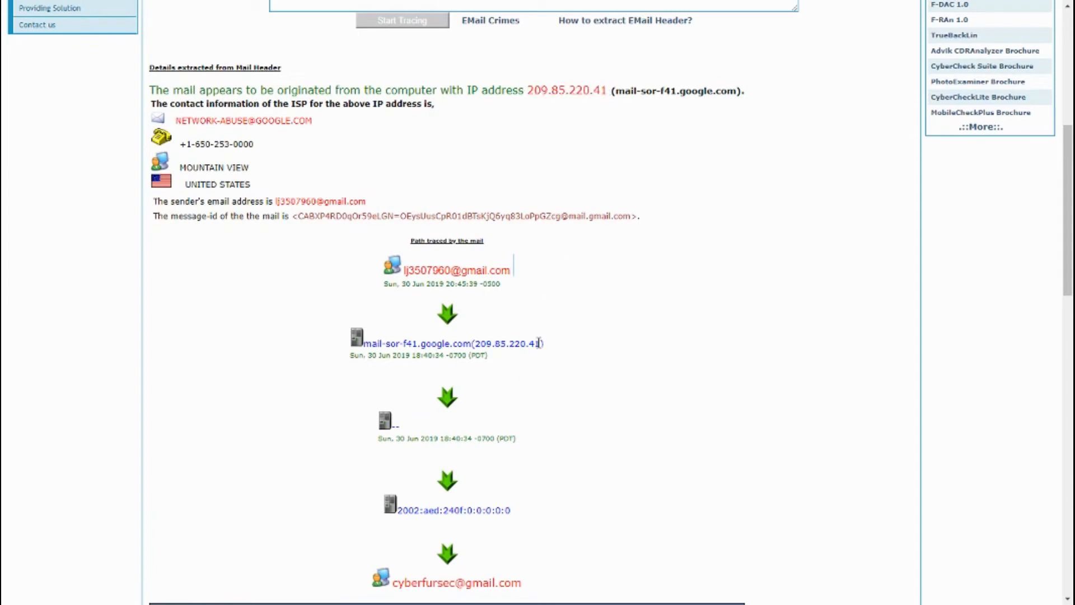
left_click_drag(526, 89, 604, 90)
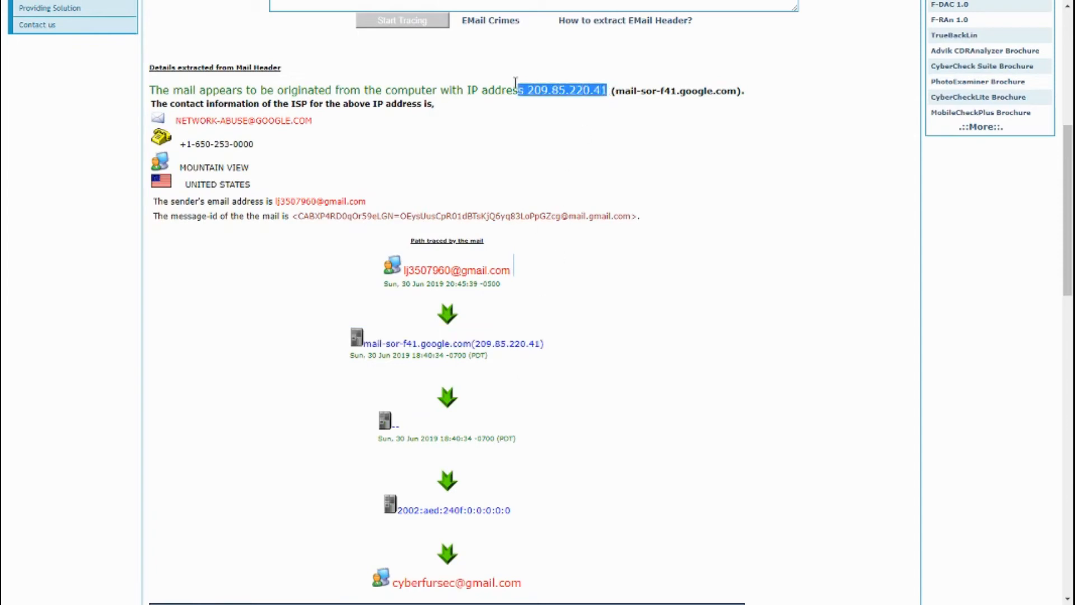
scroll("down", 3)
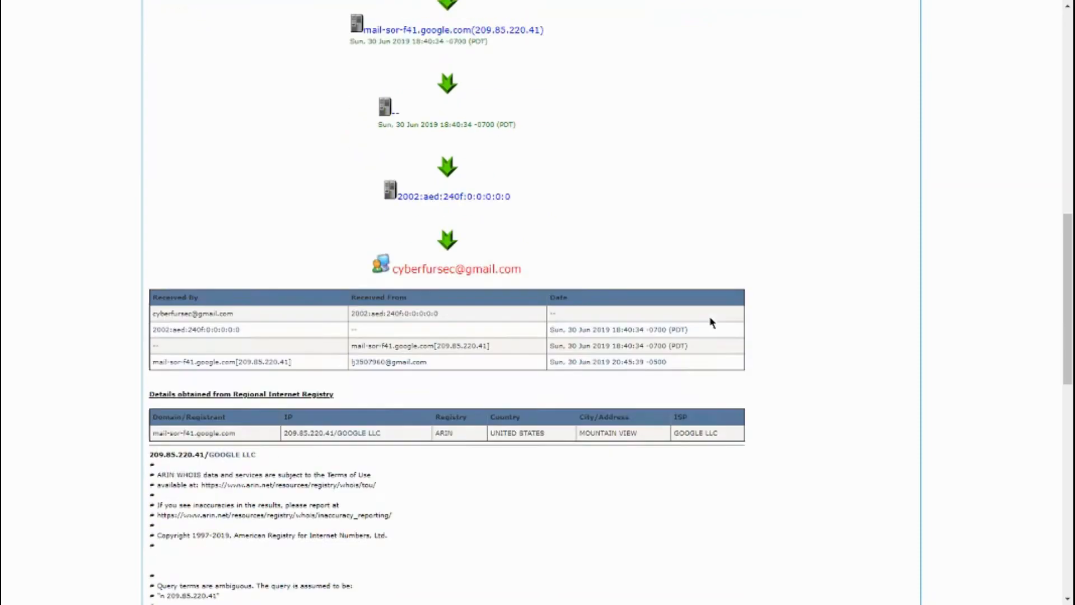